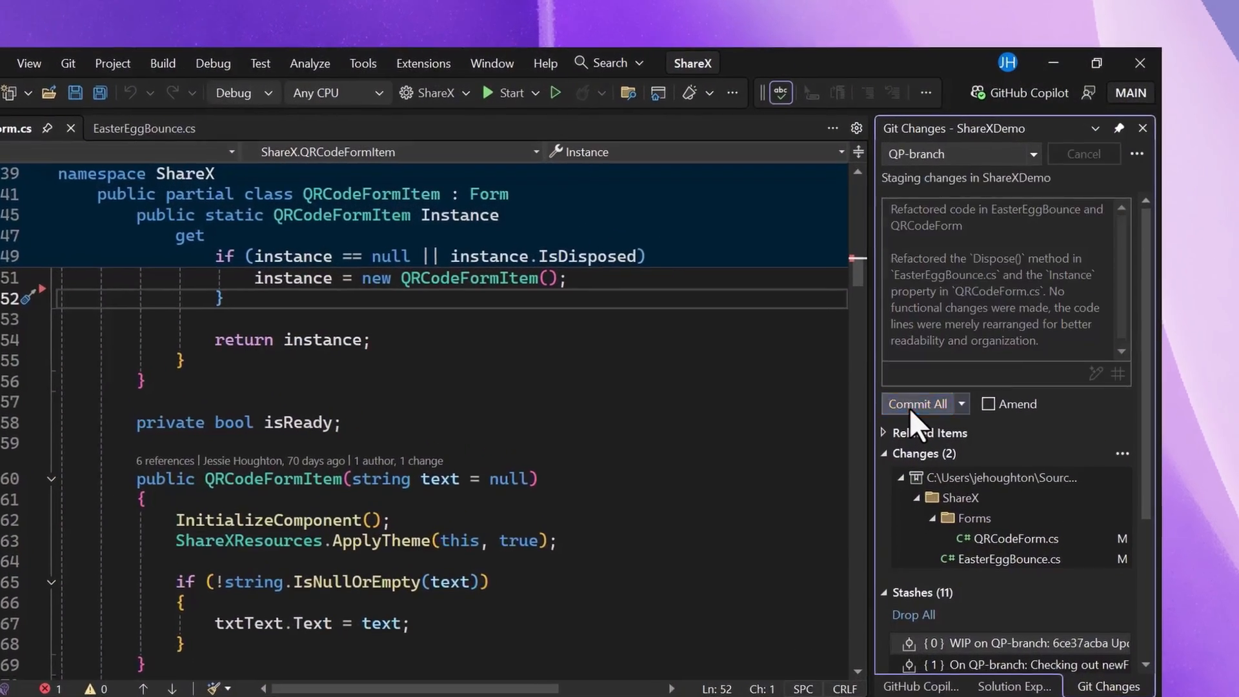
Step: Commit the refactoring changes and push the commit to origin/QP-branch
{"action": "left_click", "coordinate": [916, 404]}
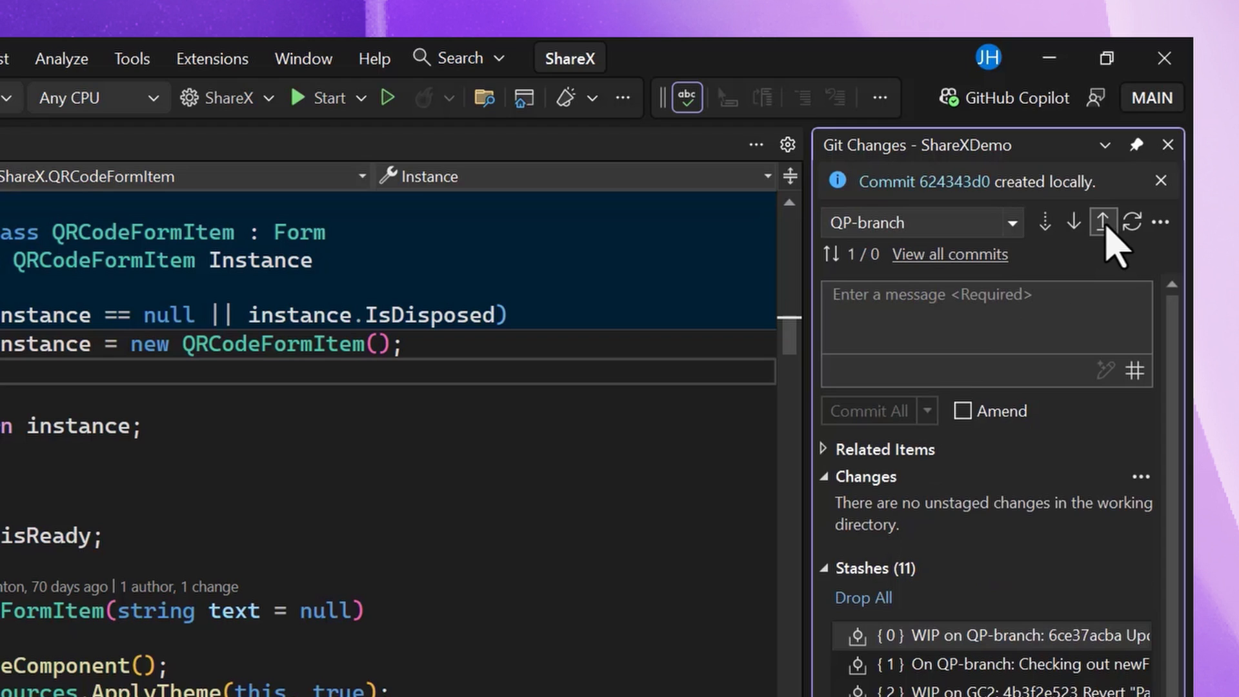
{"action": "left_click", "coordinate": [1102, 222]}
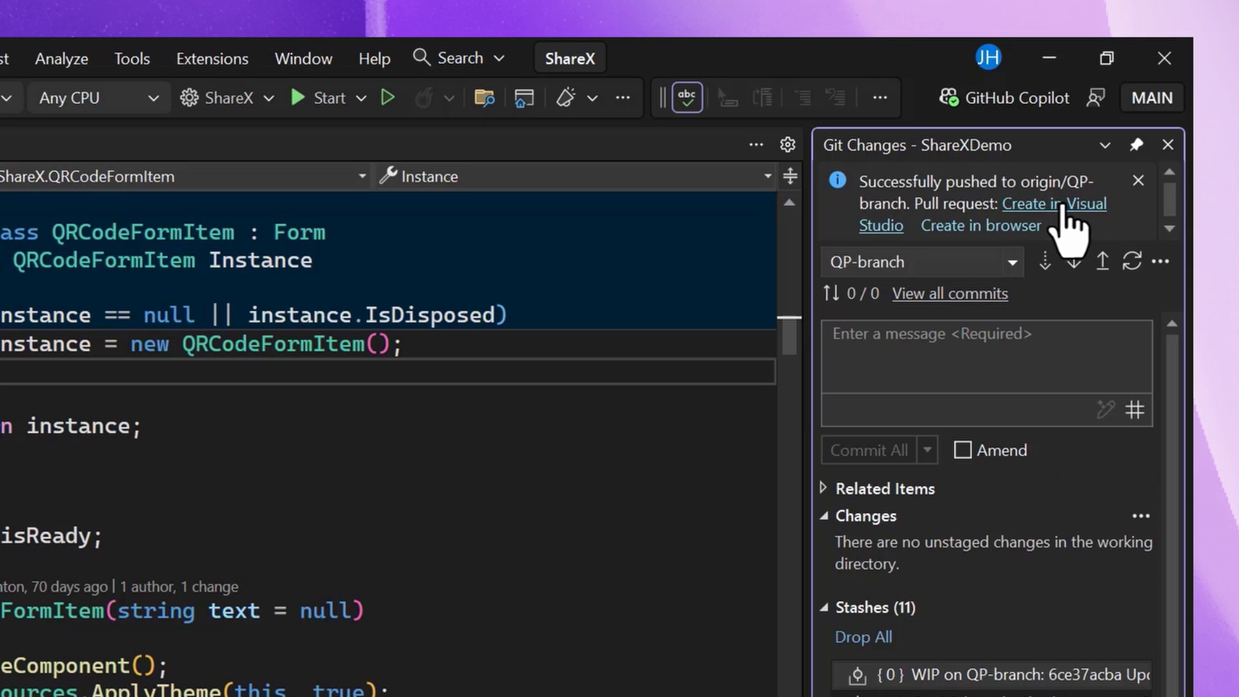
Step: Start a pull request from QP-branch into develop and view the QRCodeForm.Designer.cs diff
{"action": "left_click", "coordinate": [1023, 202]}
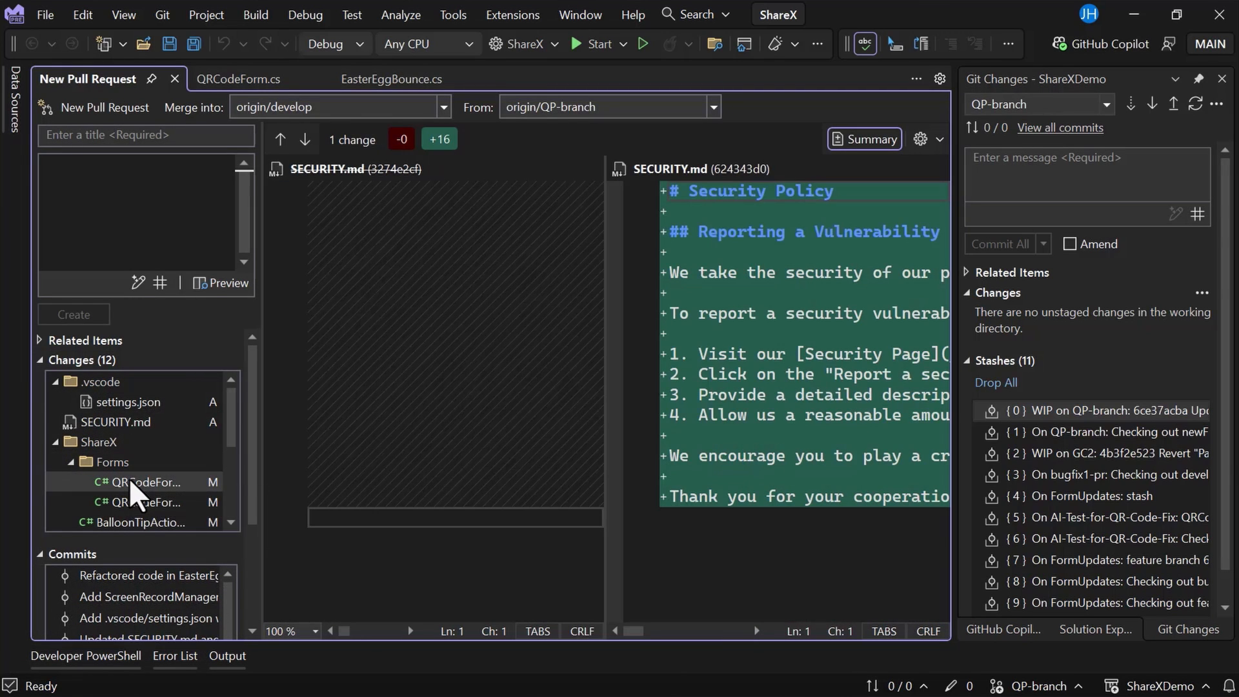
{"action": "left_click", "coordinate": [146, 481]}
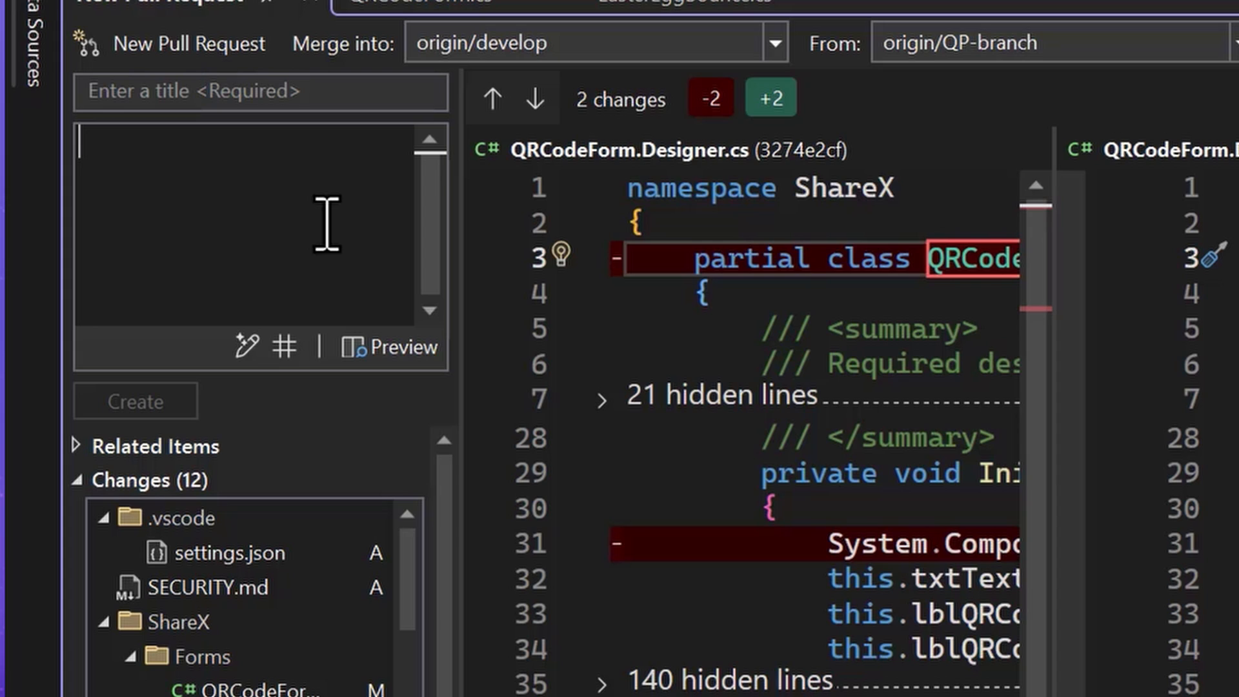
Step: Have Copilot draft the description and title the pull request 'Screen recorder and tip updates'
{"action": "left_click", "coordinate": [248, 346]}
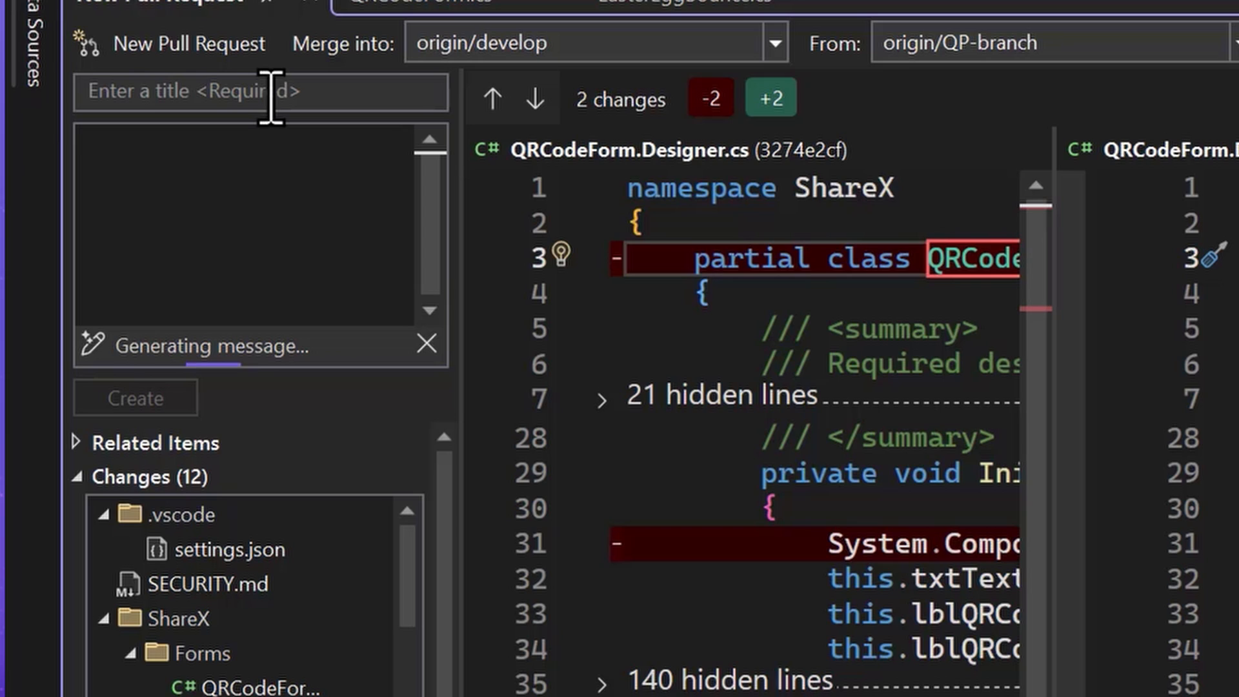
{"action": "left_click", "coordinate": [261, 91]}
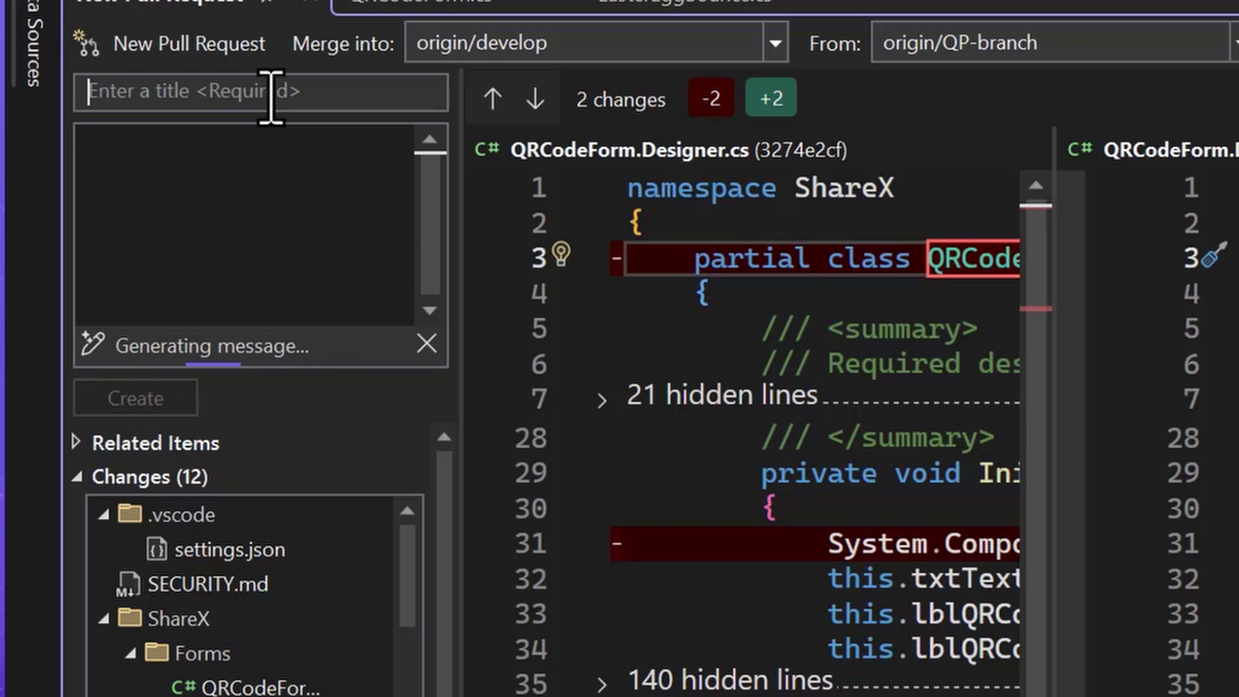
{"action": "type", "text": "S"}
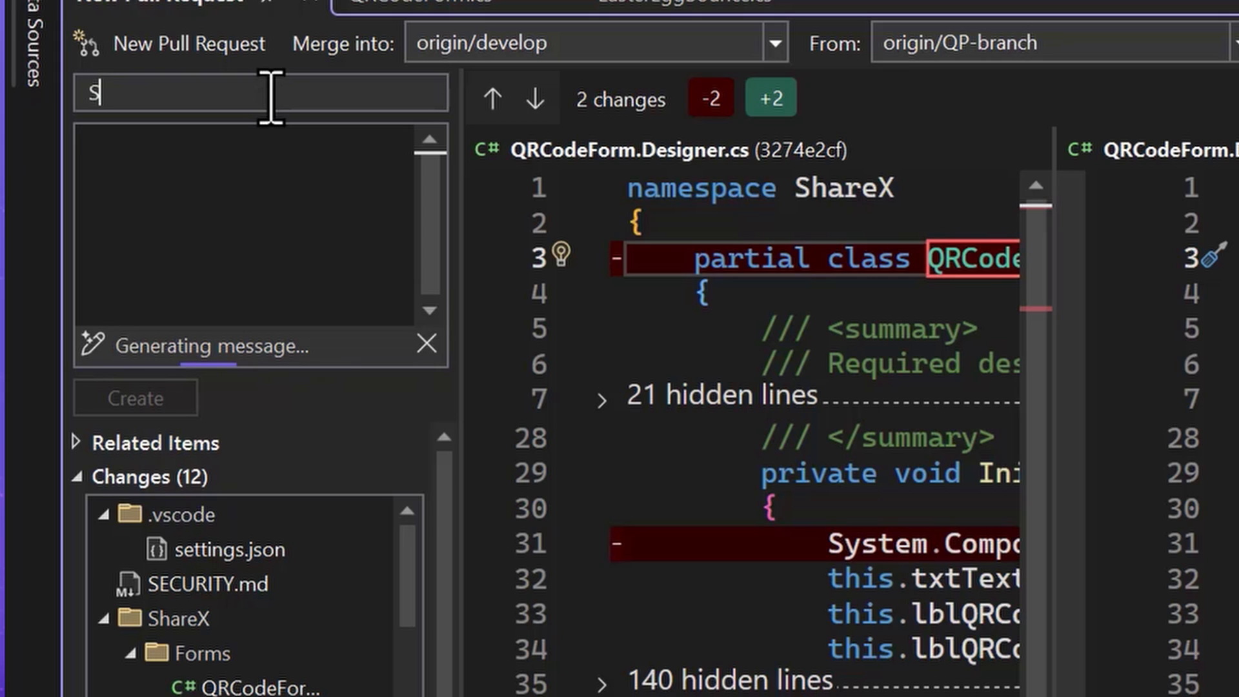
{"action": "type", "text": "creen recorder and"}
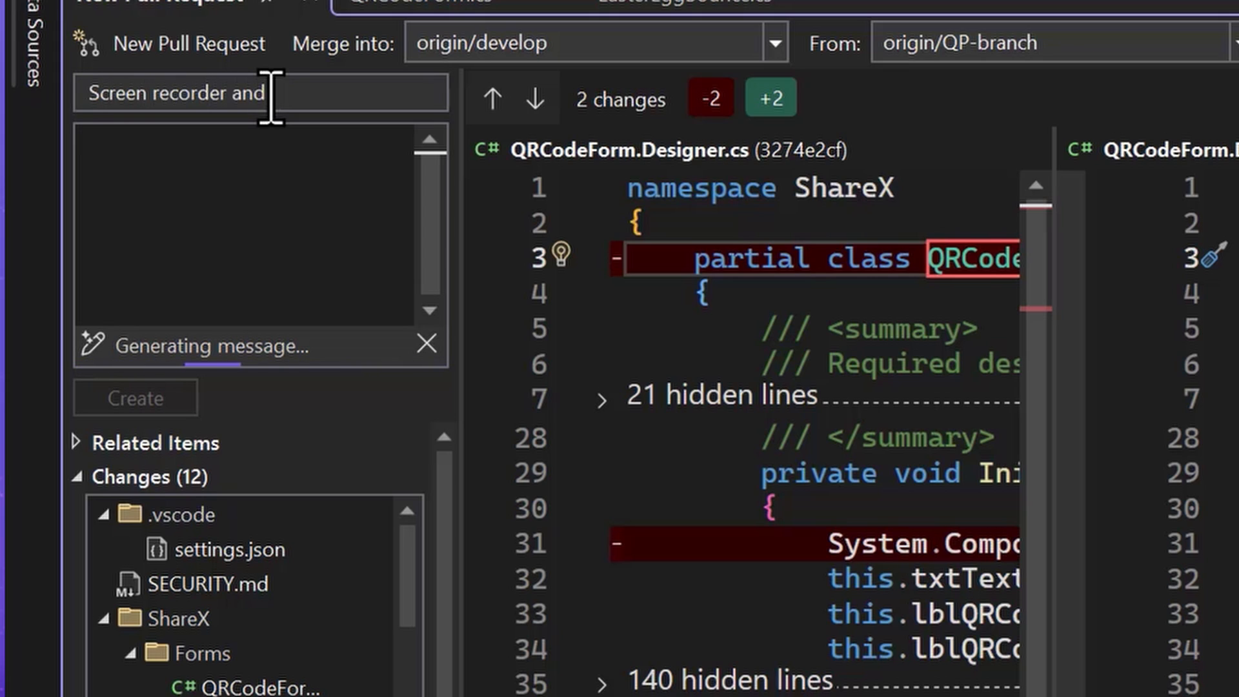
{"action": "type", "text": "zip upda"}
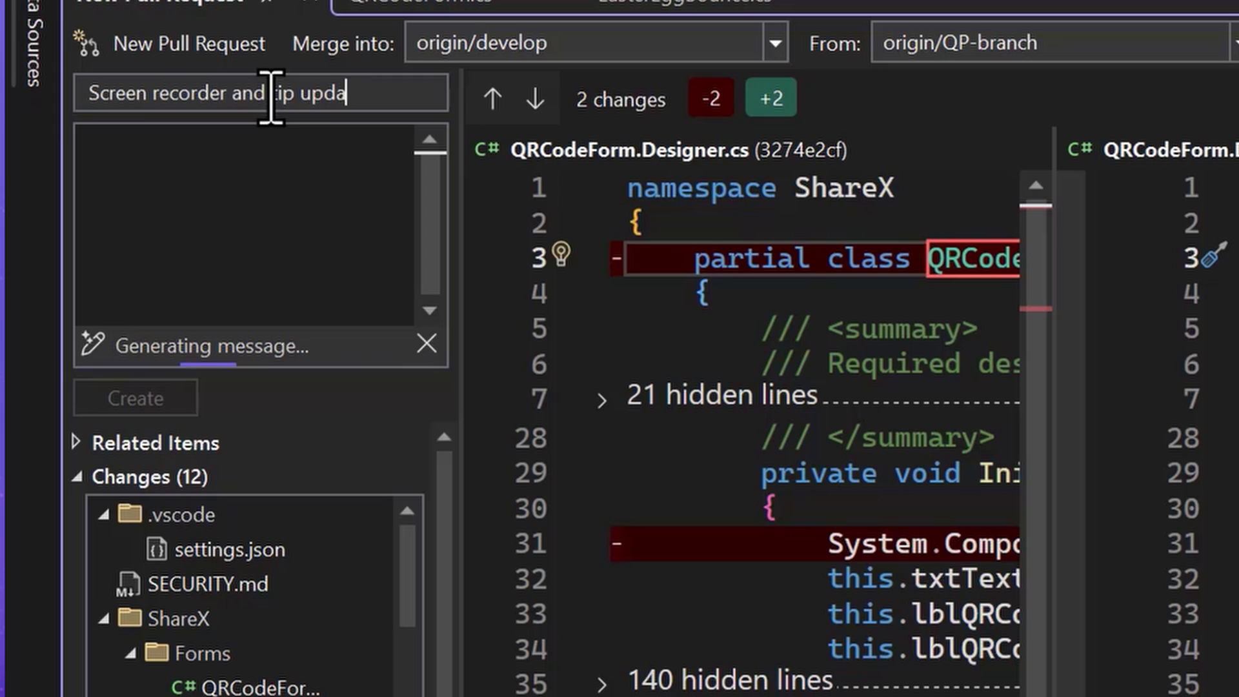
{"action": "type", "text": "tes"}
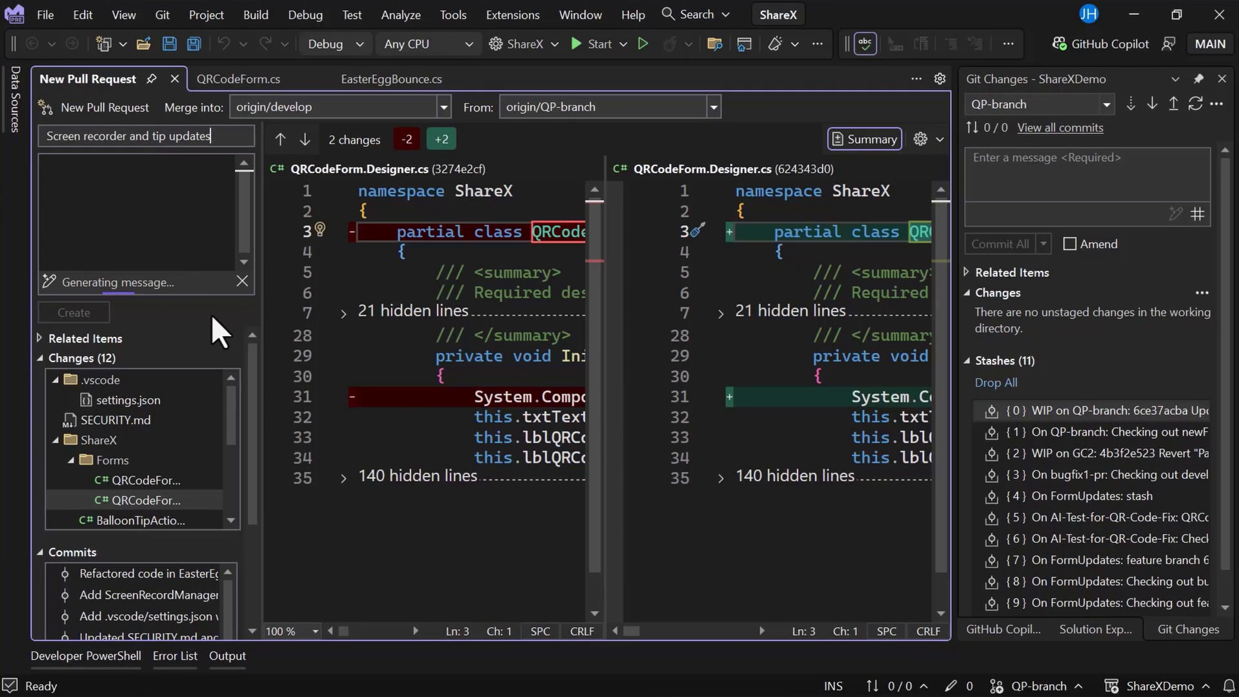
{"action": "mouse_move", "coordinate": [44, 346]}
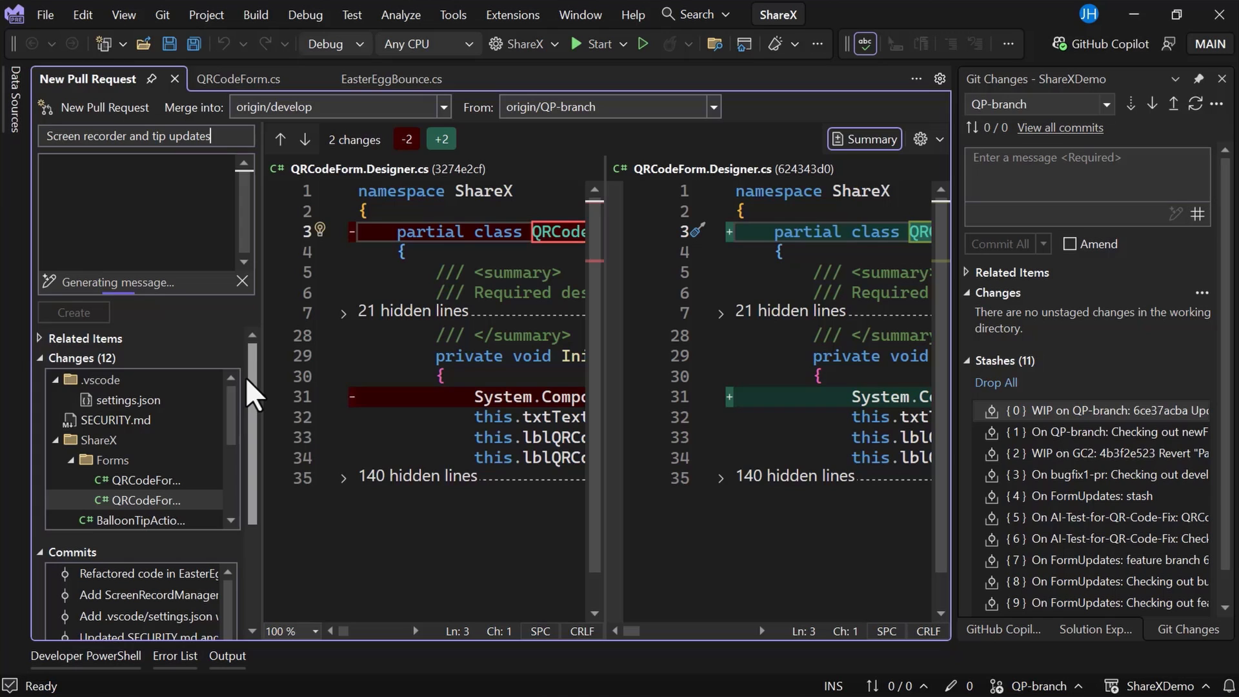
Step: Preview Copilot's generated PR Summary and Classification in the description
{"action": "scroll", "scroll_direction": "down", "scroll_amount": 3}
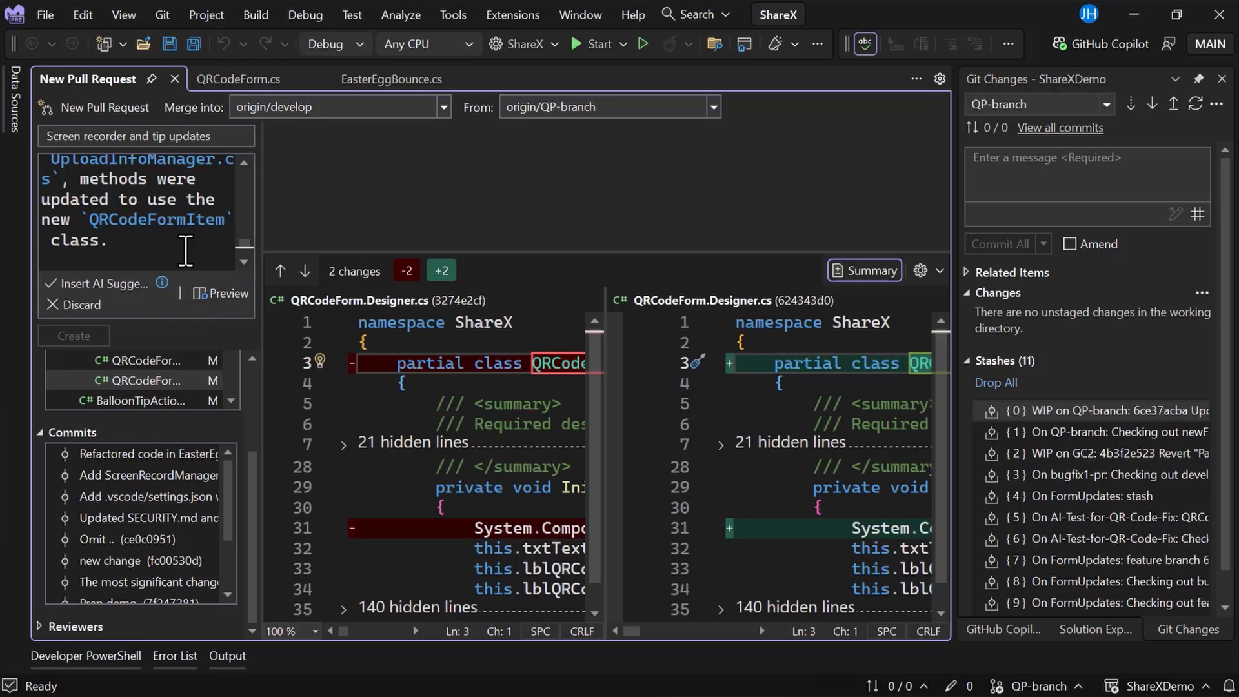
{"action": "left_click", "coordinate": [863, 270]}
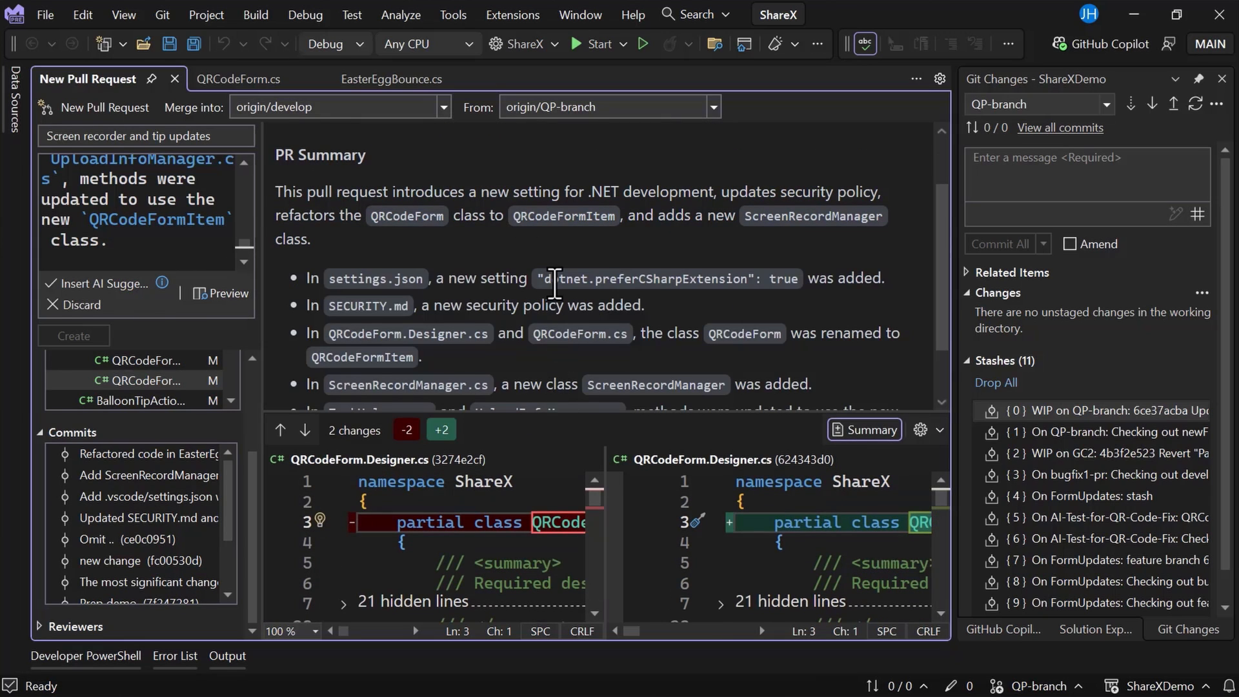
{"action": "scroll", "scroll_direction": "down", "scroll_amount": 3}
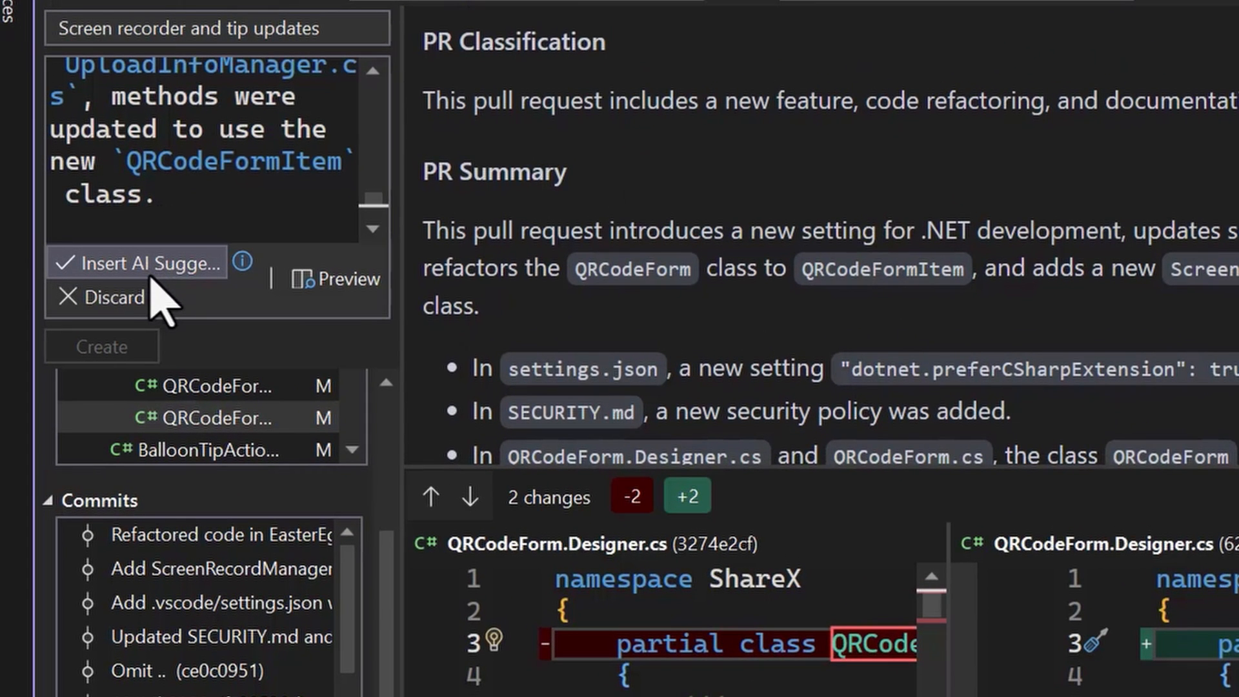
Step: Accept the AI-suggested description and create Pull Request #58
{"action": "left_click", "coordinate": [135, 262]}
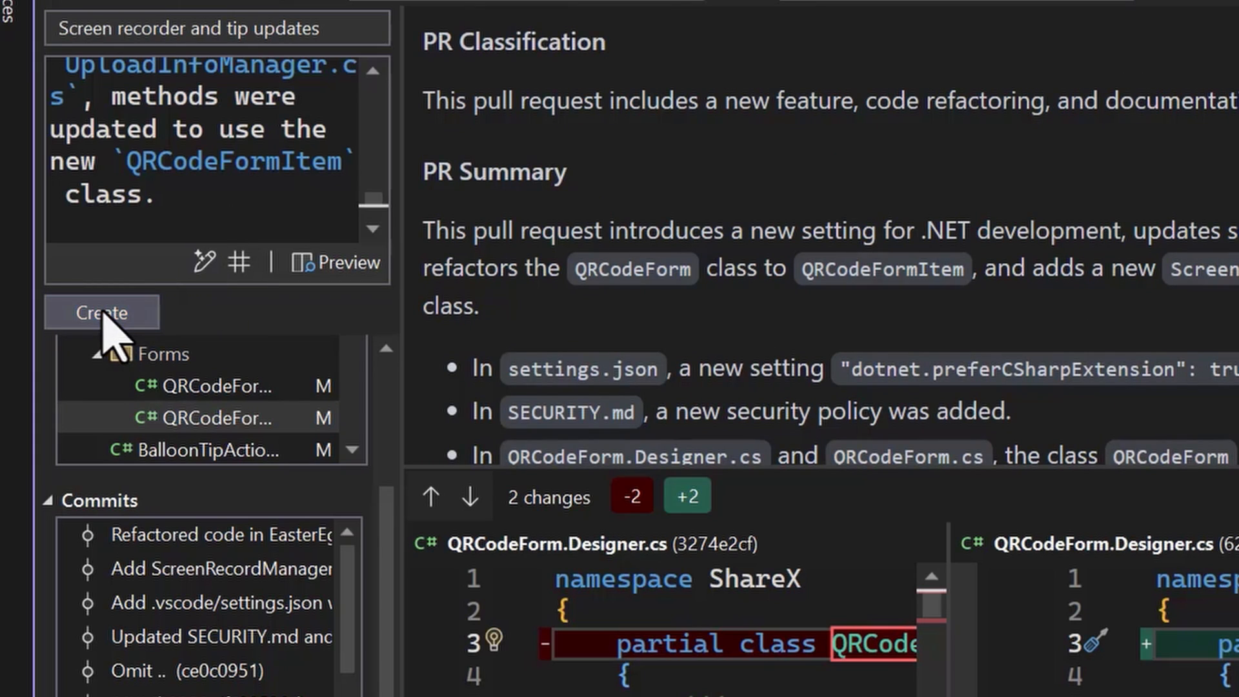
{"action": "left_click", "coordinate": [101, 311]}
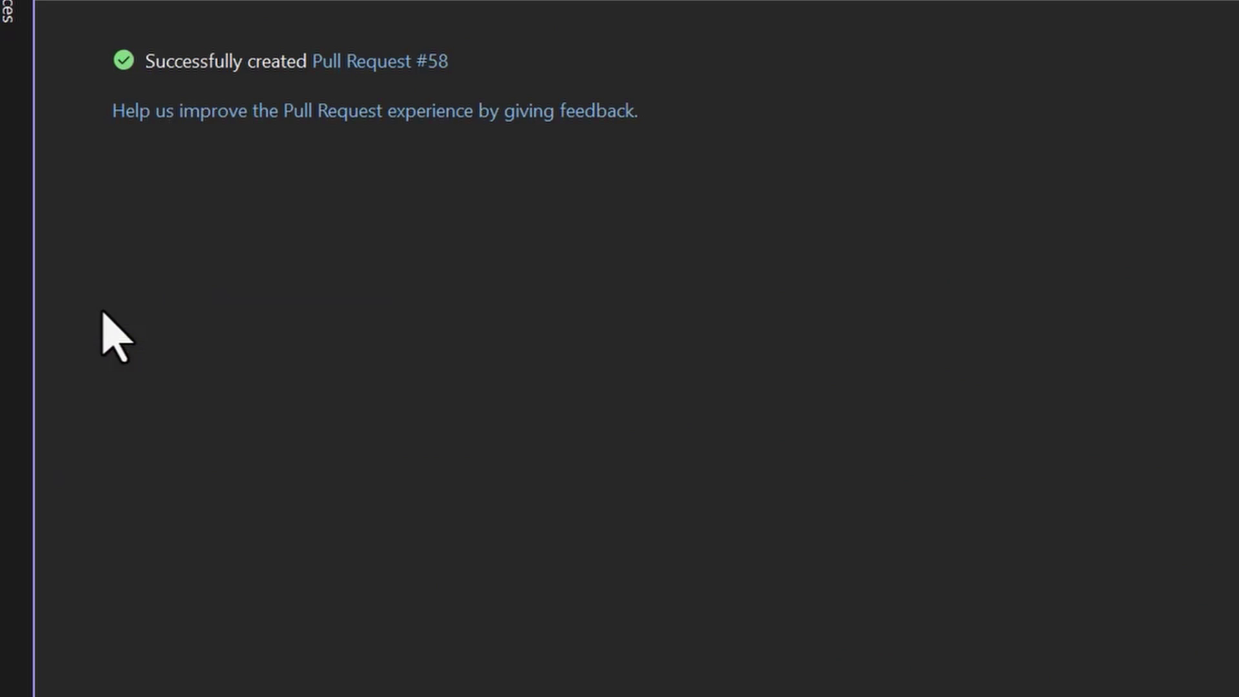
{"action": "mouse_move", "coordinate": [209, 305]}
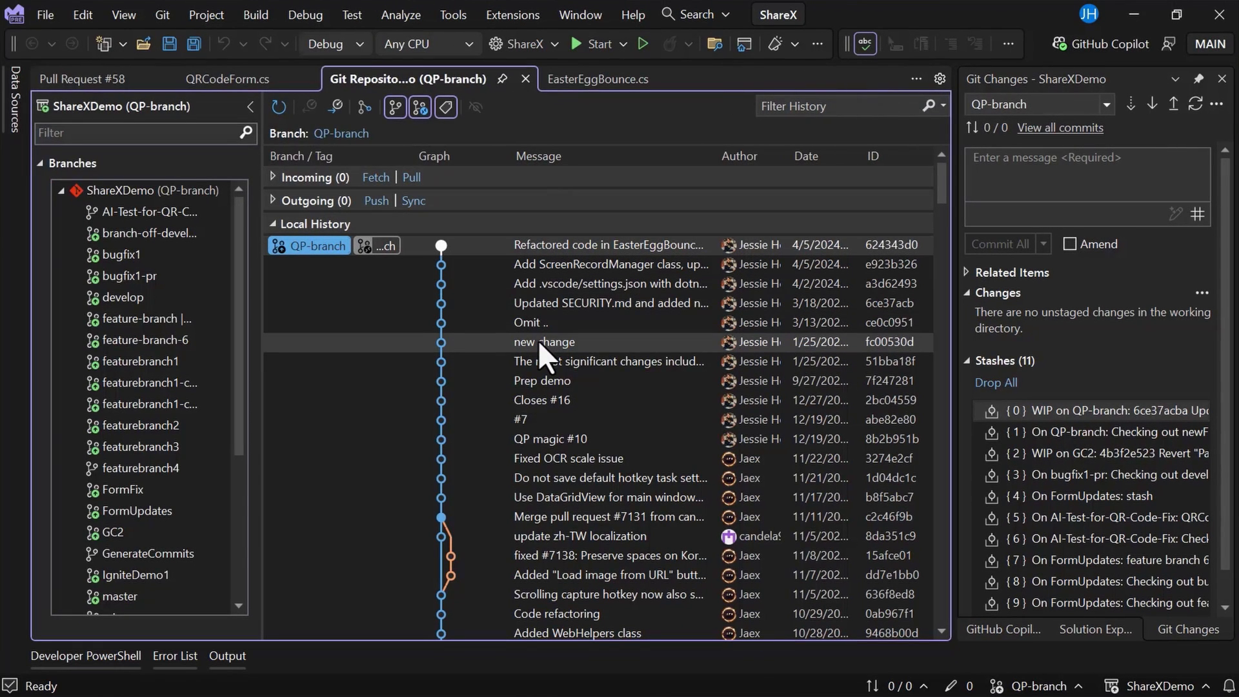
Step: View details of the 'new change' commit fc00530d and request a Copilot explanation
{"action": "right_click", "coordinate": [544, 341]}
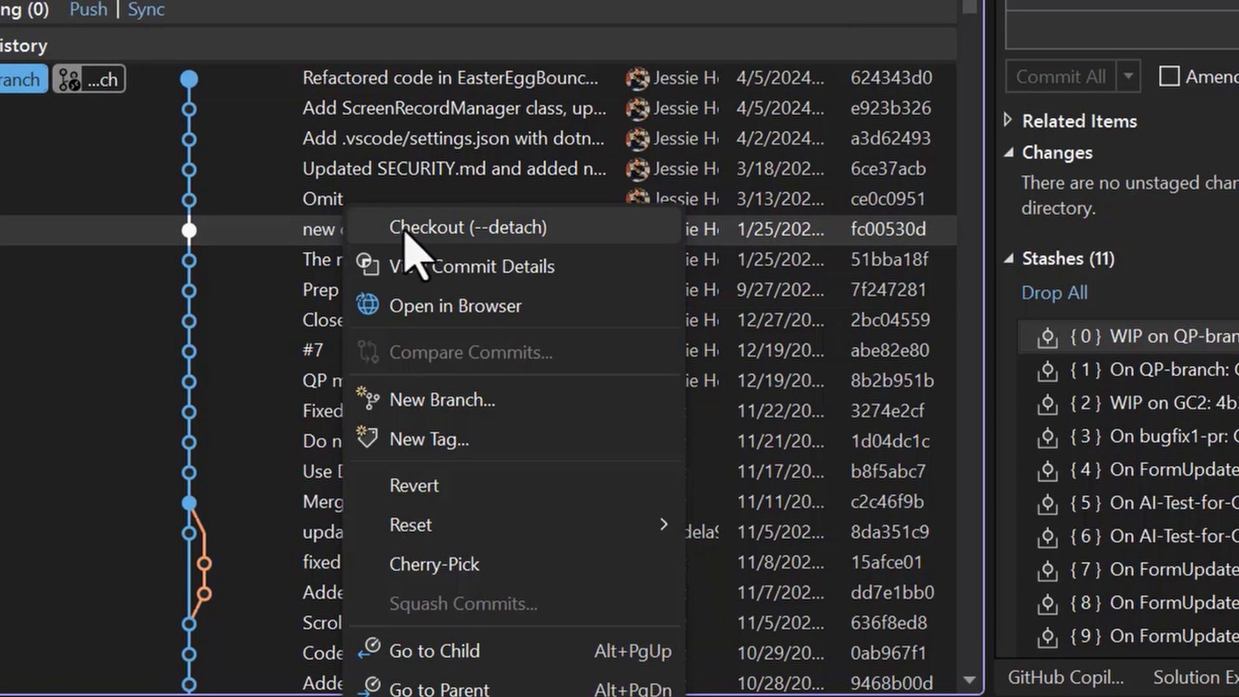
{"action": "left_click", "coordinate": [473, 265]}
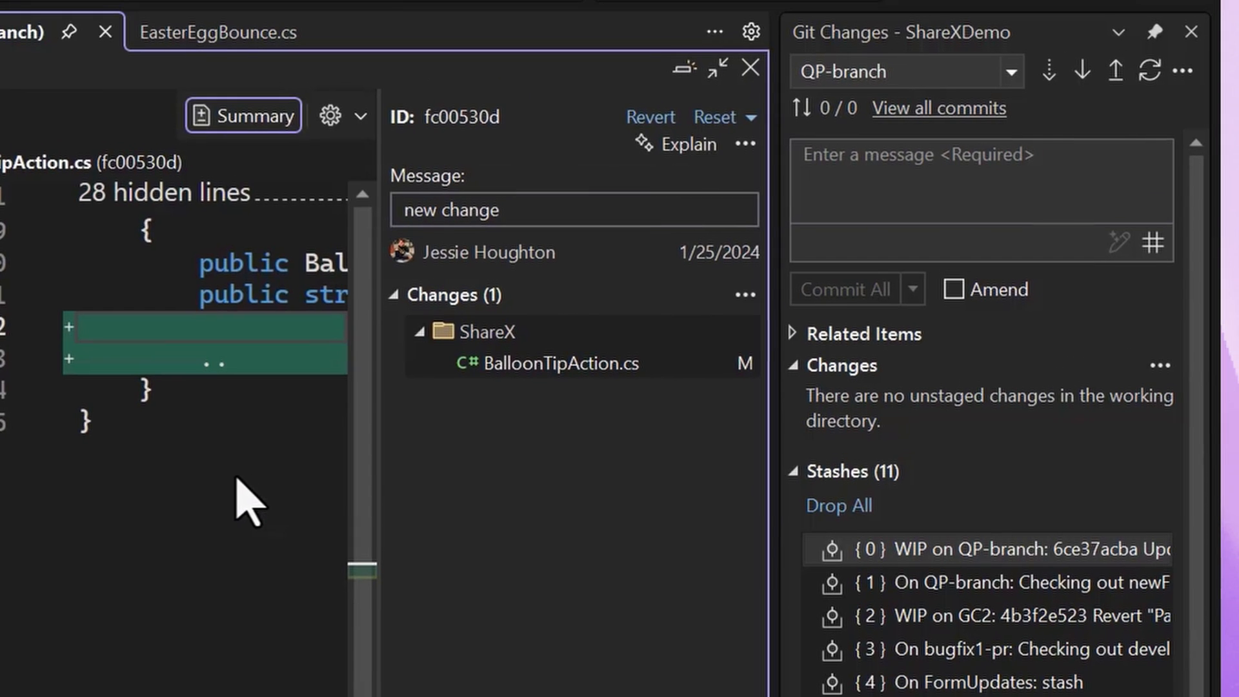
{"action": "left_click", "coordinate": [686, 143]}
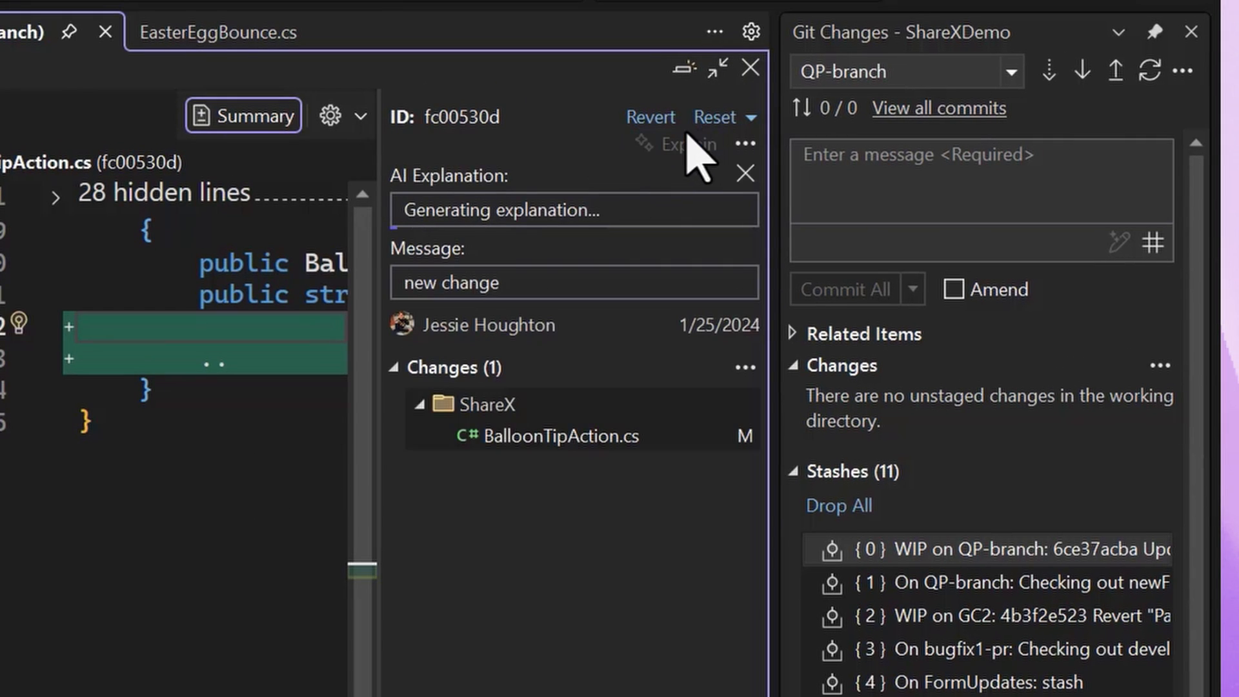